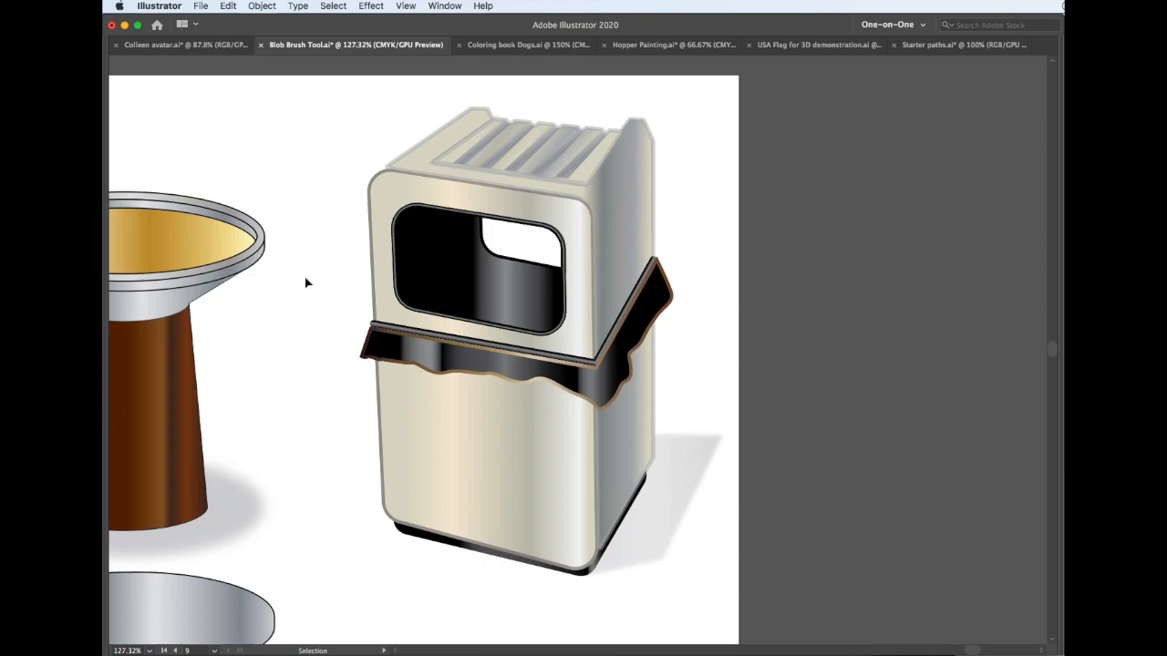
mouse_move(316, 202)
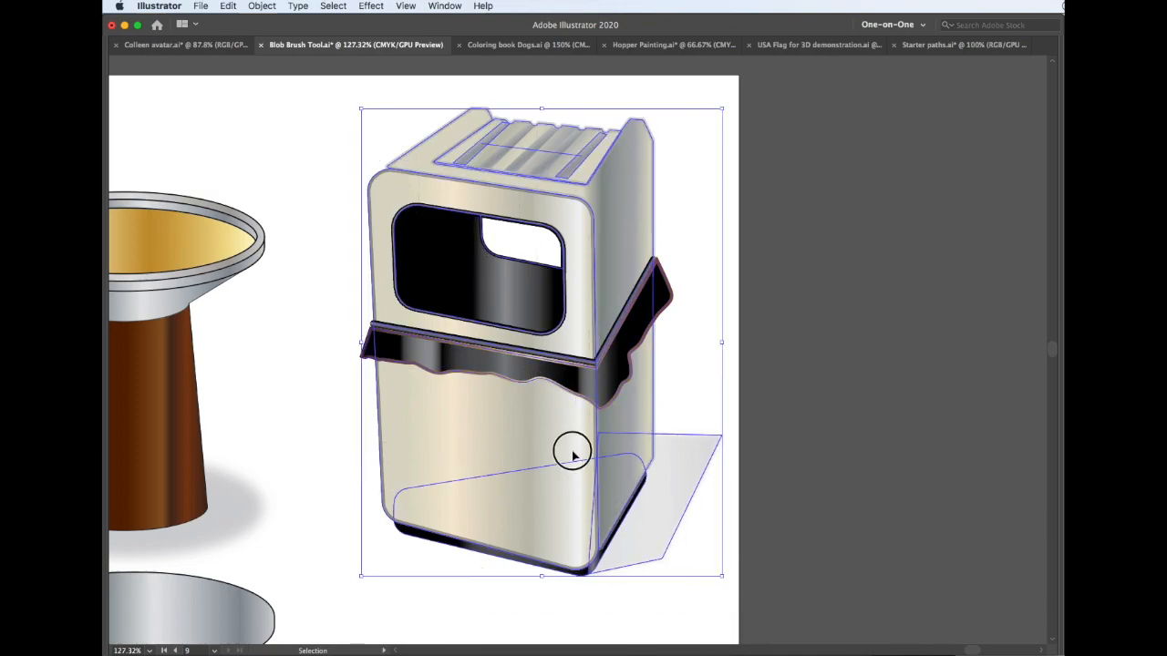
Drag the trash can with its wavy band and shadow slightly left on the artboard
drag(573, 453, 560, 466)
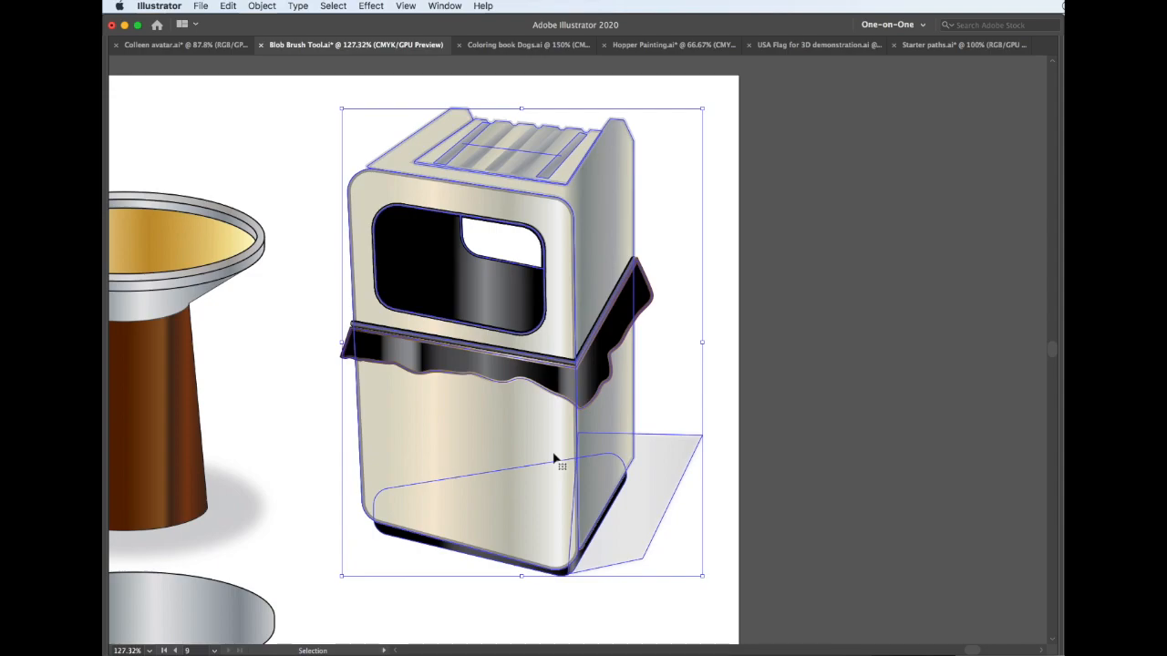